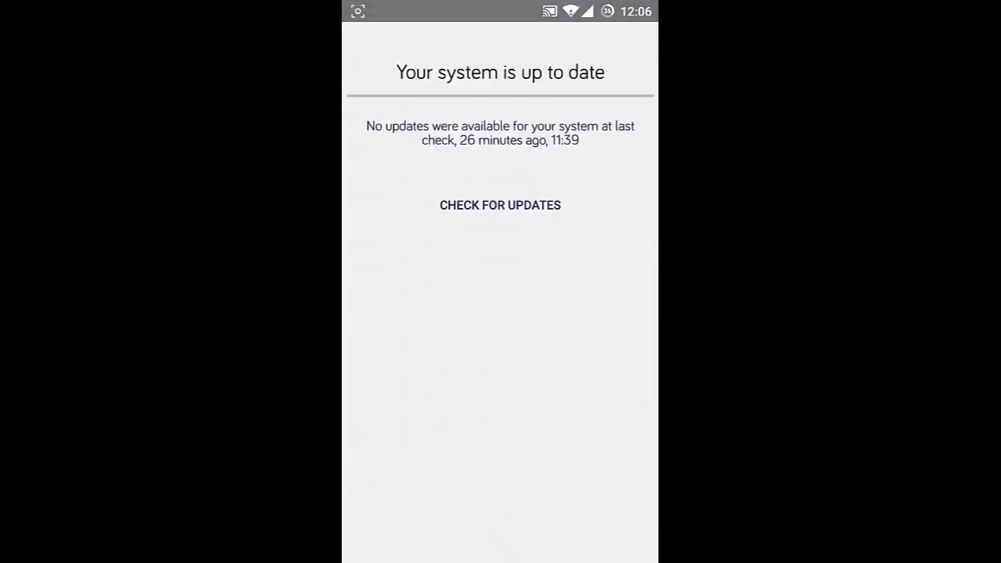
Leave the System Updates screen and return to the home screen.
{"action": "left_click", "coordinate": [366, 47]}
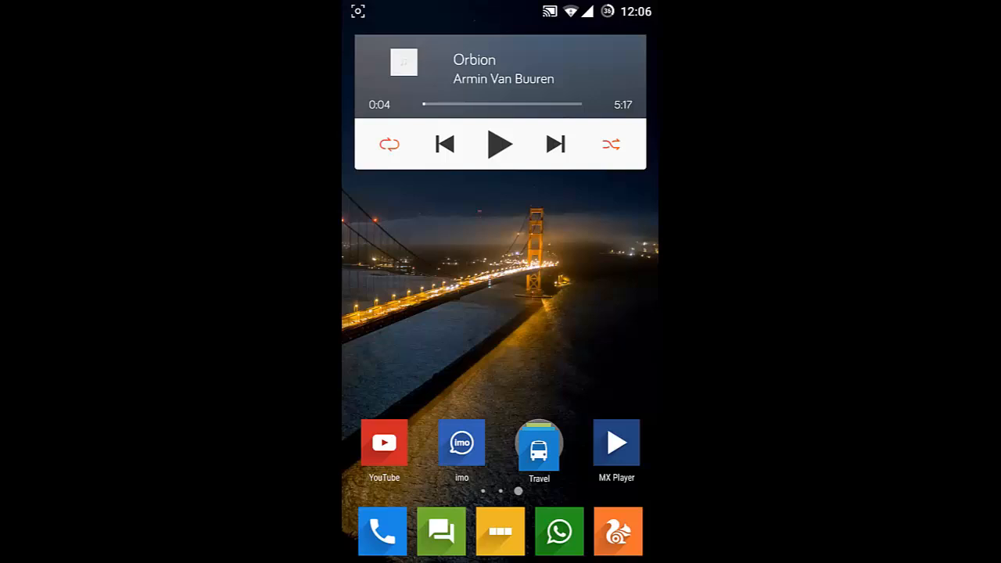
Launch Solid Explorer from the next home screen page to browse internal memory.
{"action": "scroll", "scroll_direction": "left", "scroll_amount": 3}
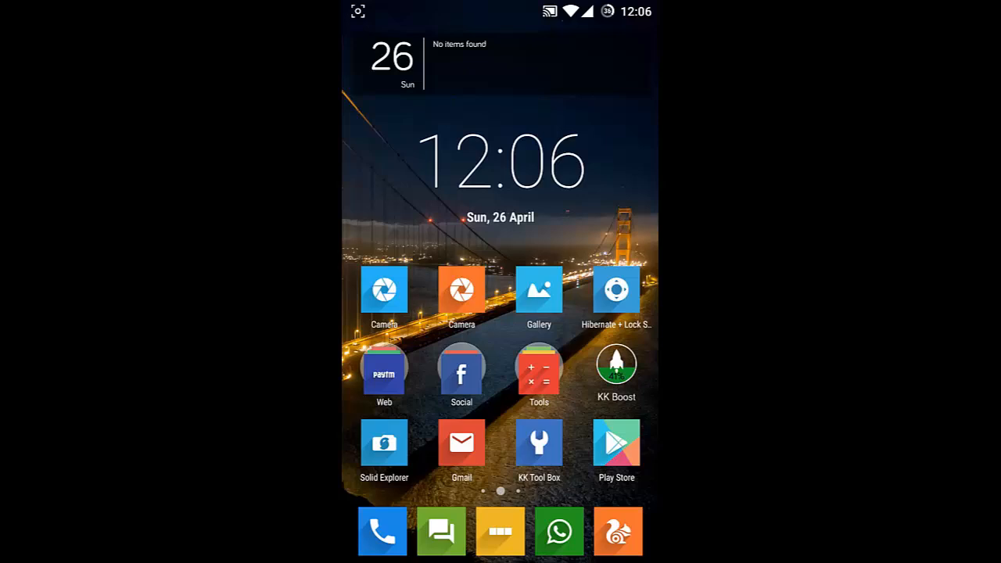
{"action": "left_click", "coordinate": [382, 441]}
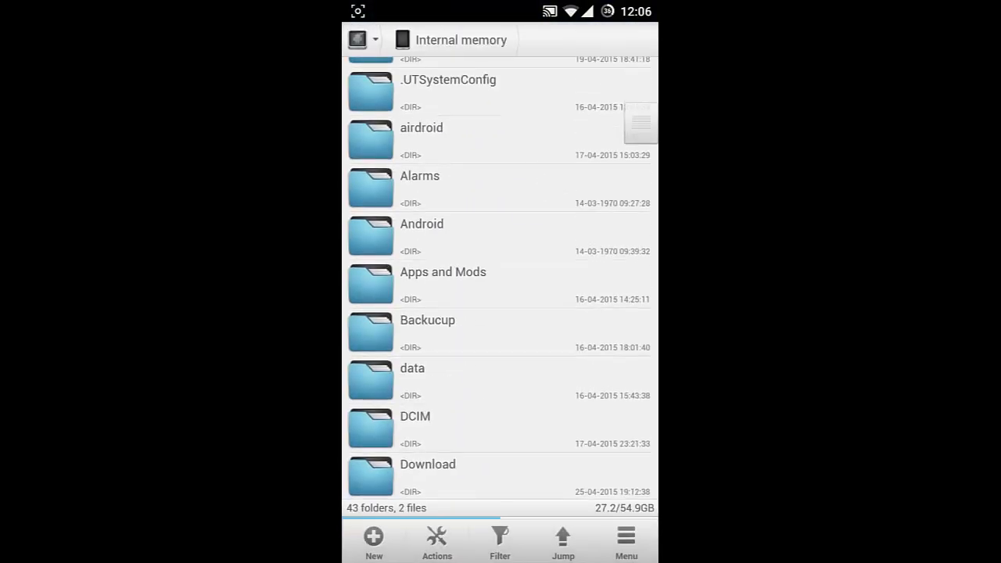
Navigate into Android, then data, then the com.cyngn.fota folder.
{"action": "left_click", "coordinate": [422, 235]}
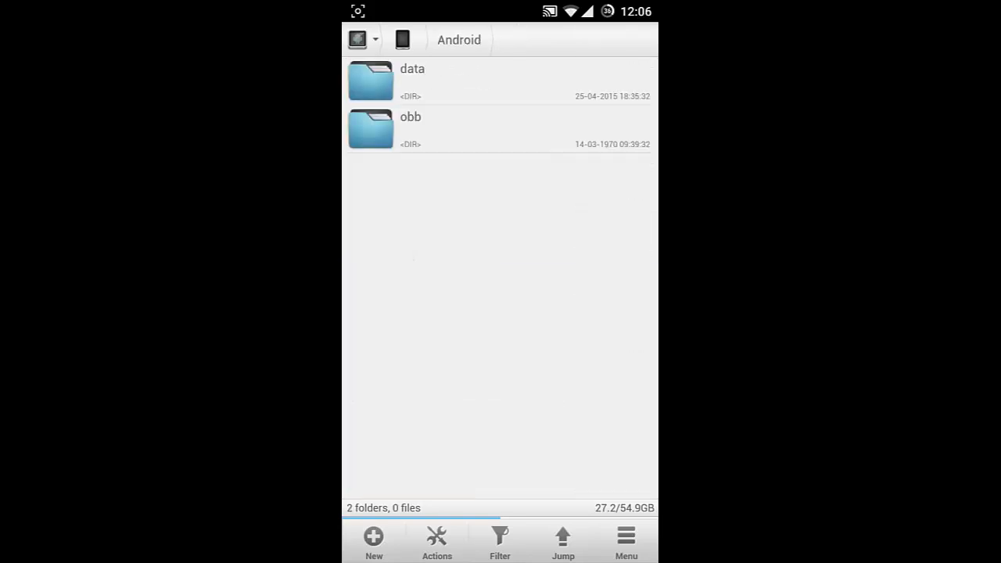
{"action": "left_click", "coordinate": [413, 79]}
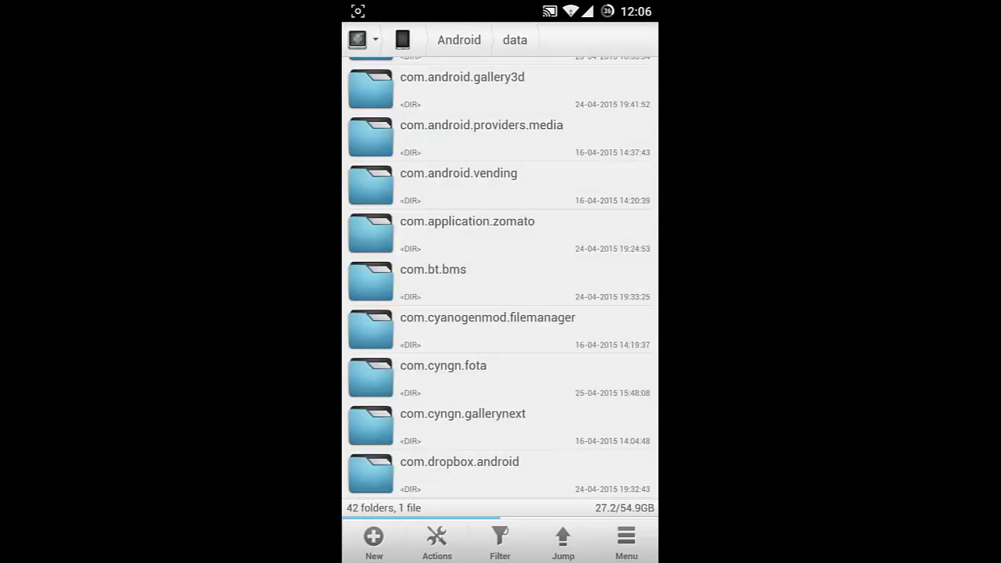
{"action": "left_click", "coordinate": [443, 366]}
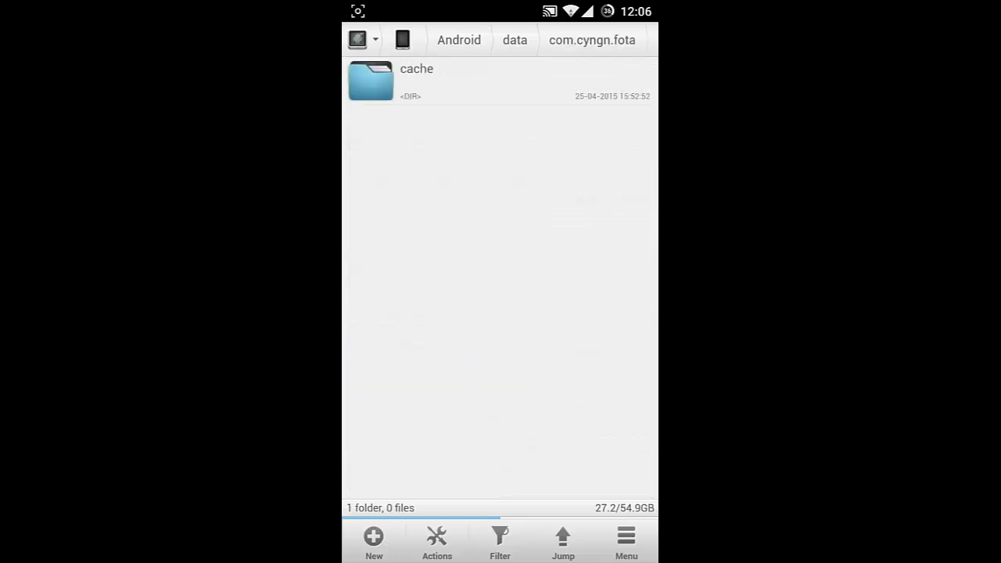